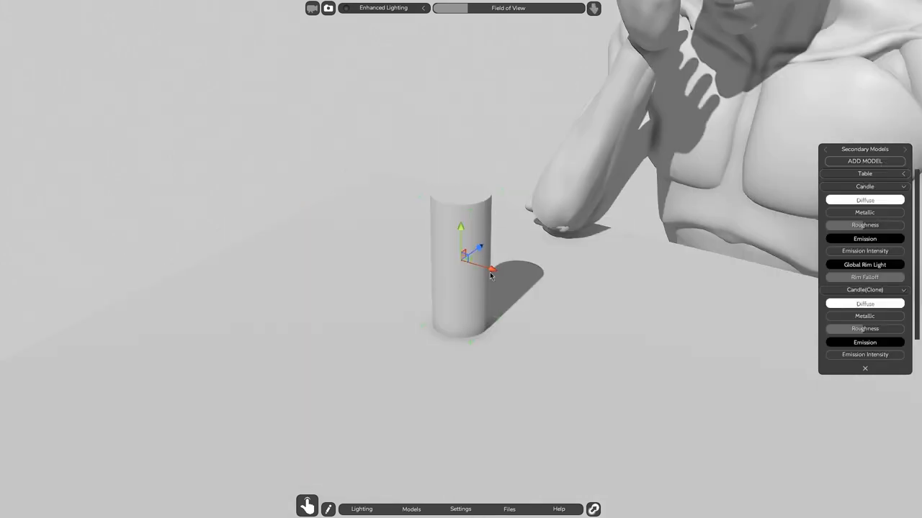
# Drag the candle into place on the table
pyautogui.moveTo(490, 275); pyautogui.dragTo(442, 200)
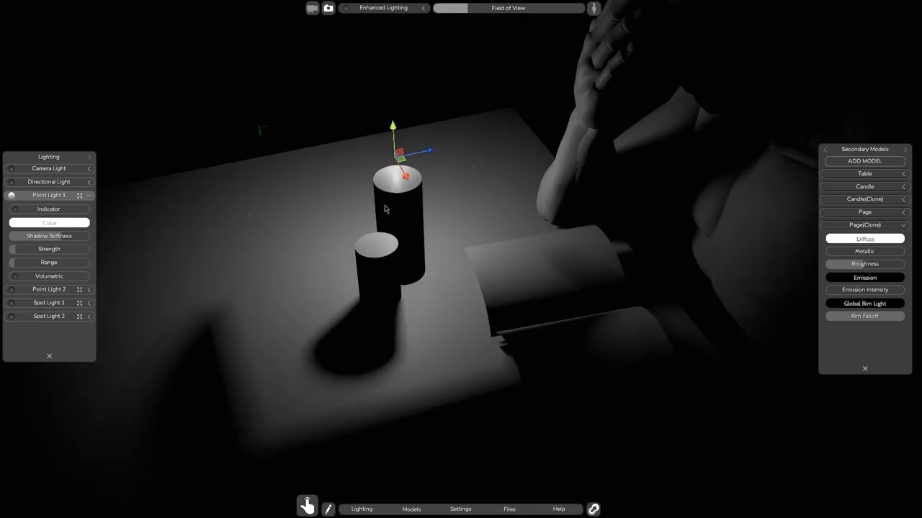
# Adjust two side-panel options, then orbit the view around the figure and table
pyautogui.click(49, 222)
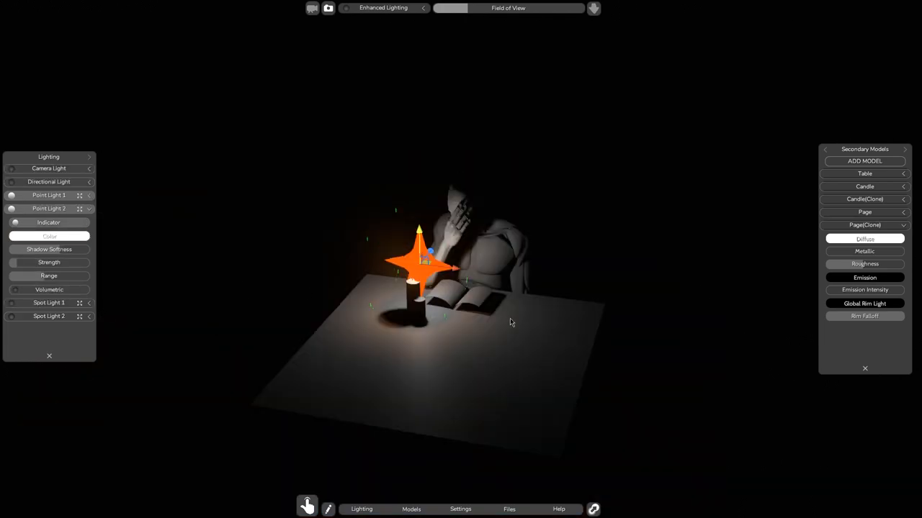
pyautogui.click(49, 236)
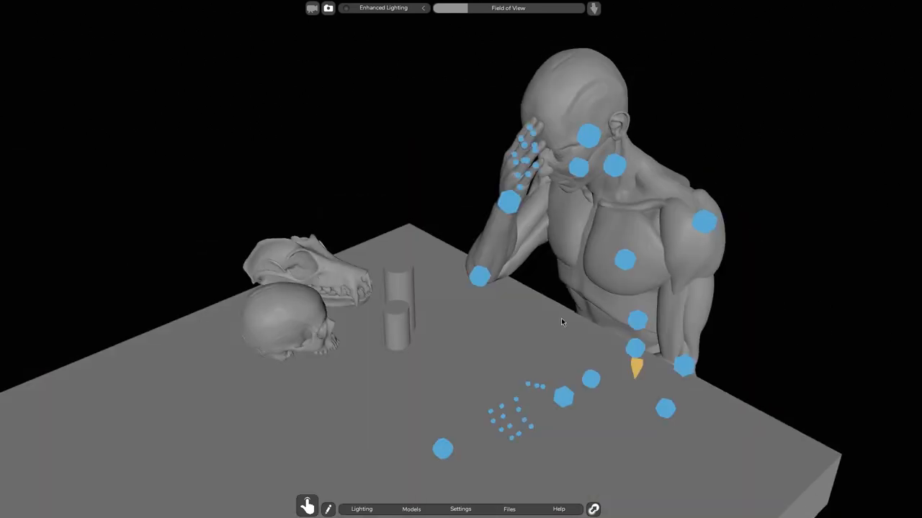
pyautogui.moveTo(562, 322); pyautogui.dragTo(283, 413)
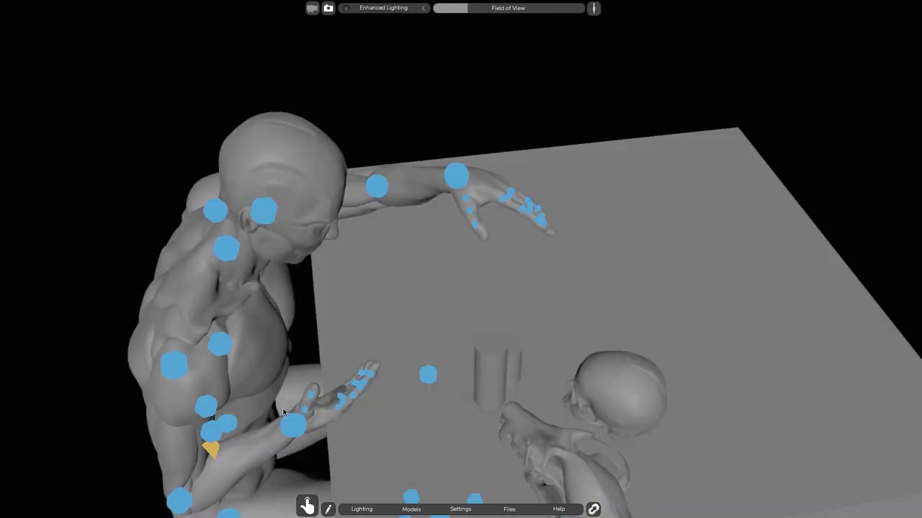